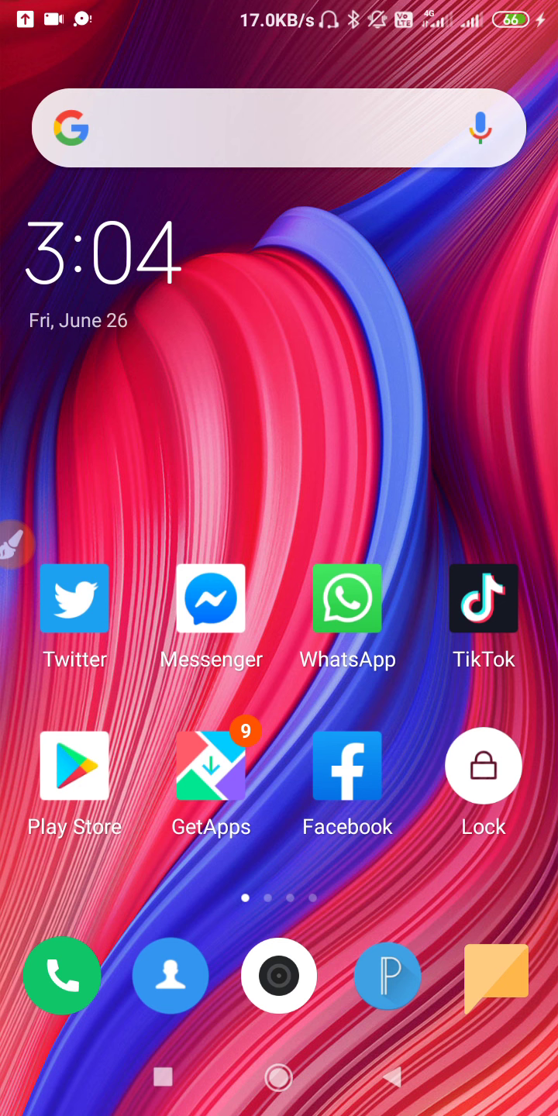
Open Settings from the second home page and reach the Airtel SIM card settings.
scroll(left, 3)
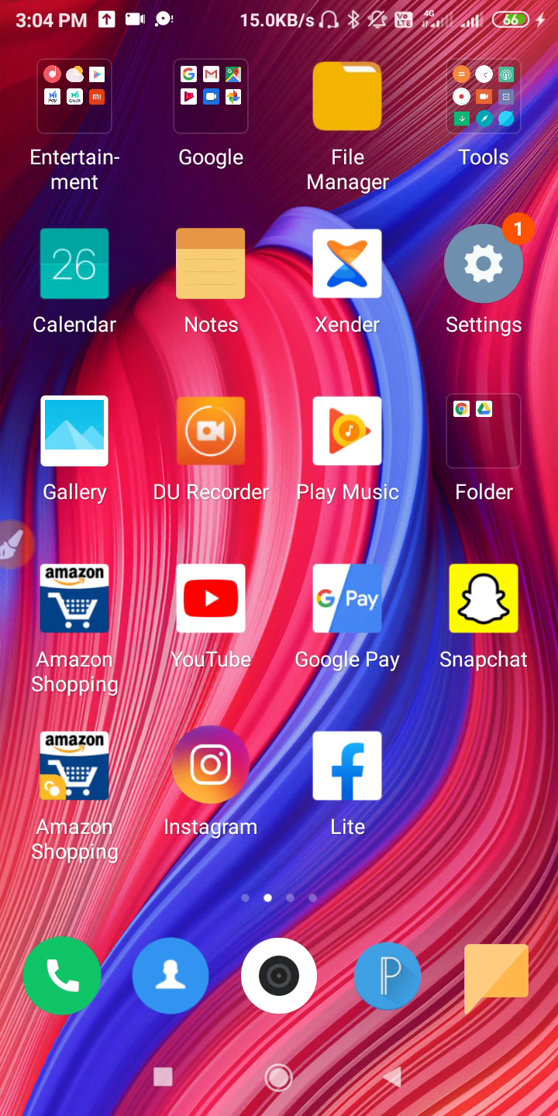
click(483, 263)
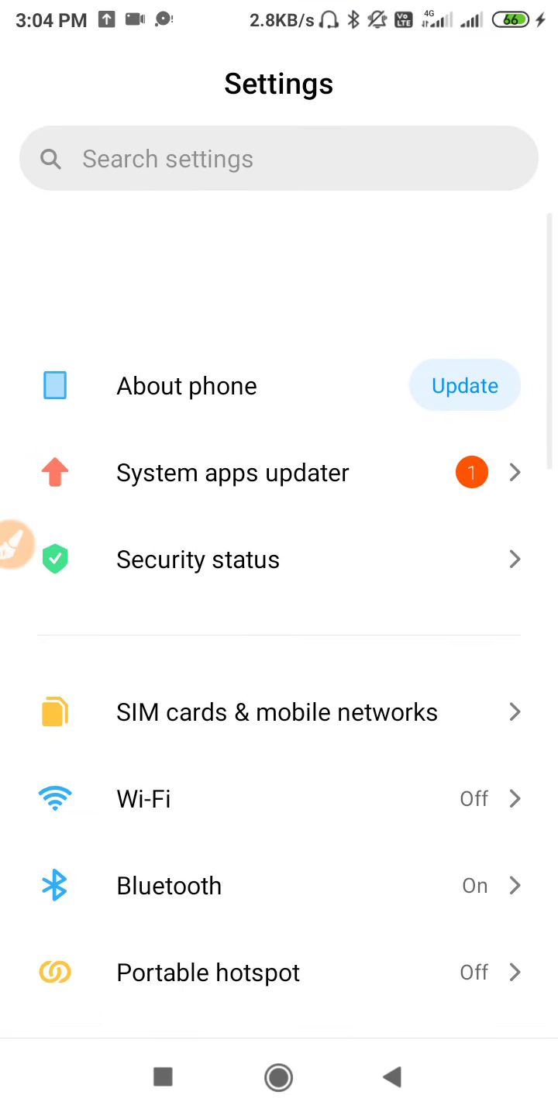
scroll(up, 3)
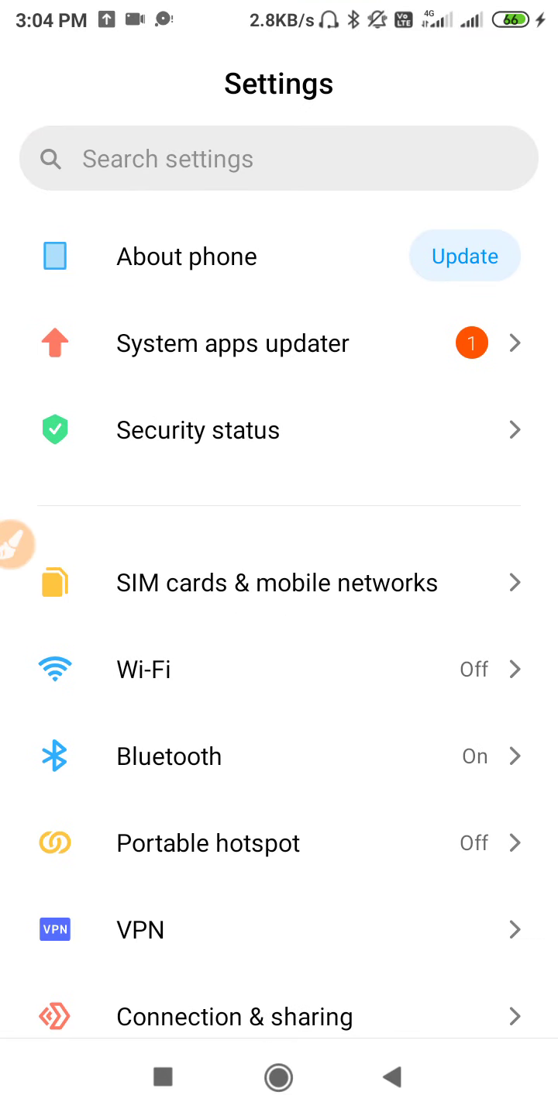
click(275, 582)
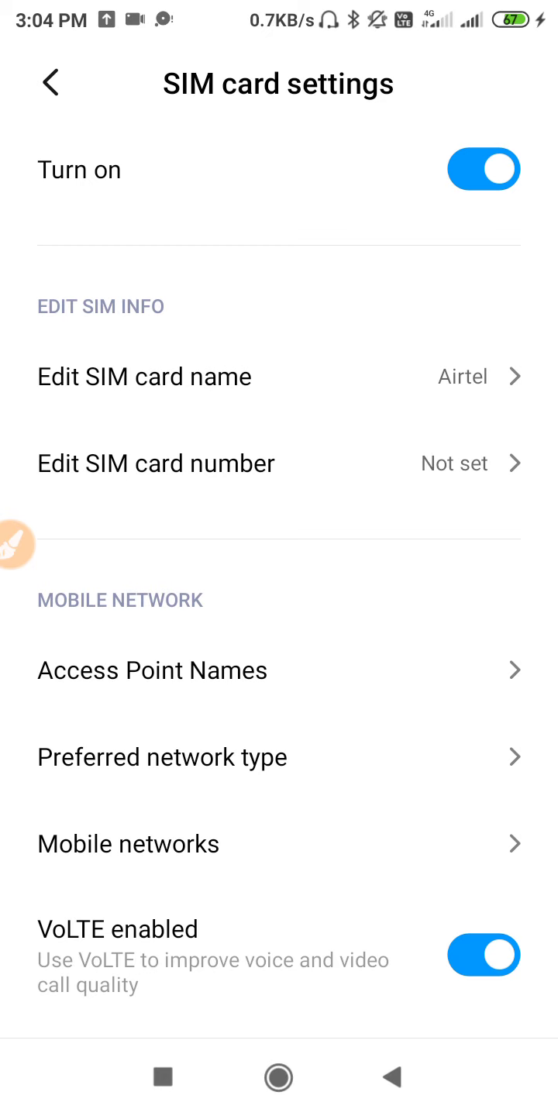
Choose '2G only (saves battery)' as the Airtel SIM's preferred network type.
click(162, 757)
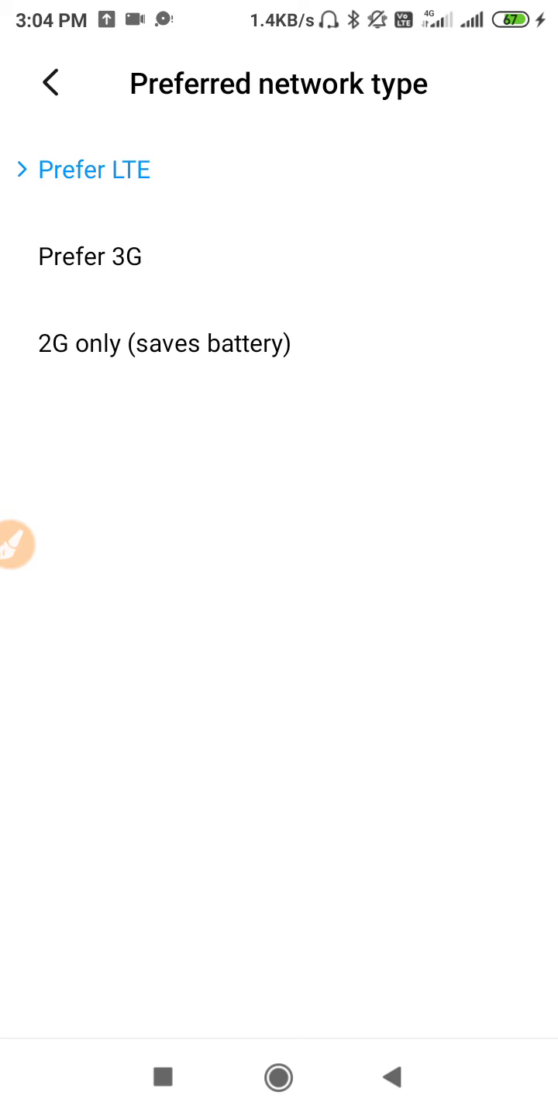
click(165, 343)
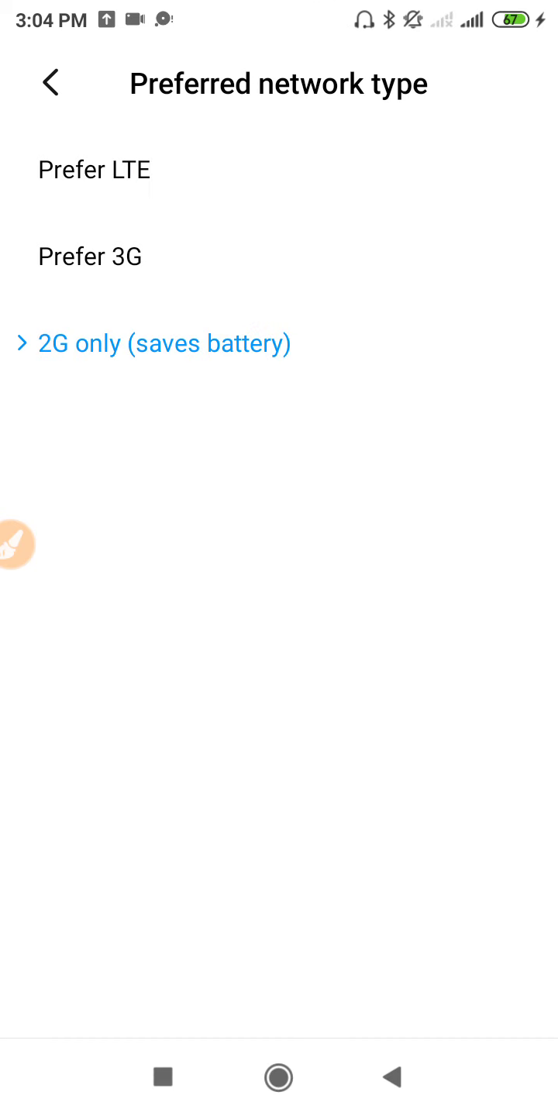
click(51, 84)
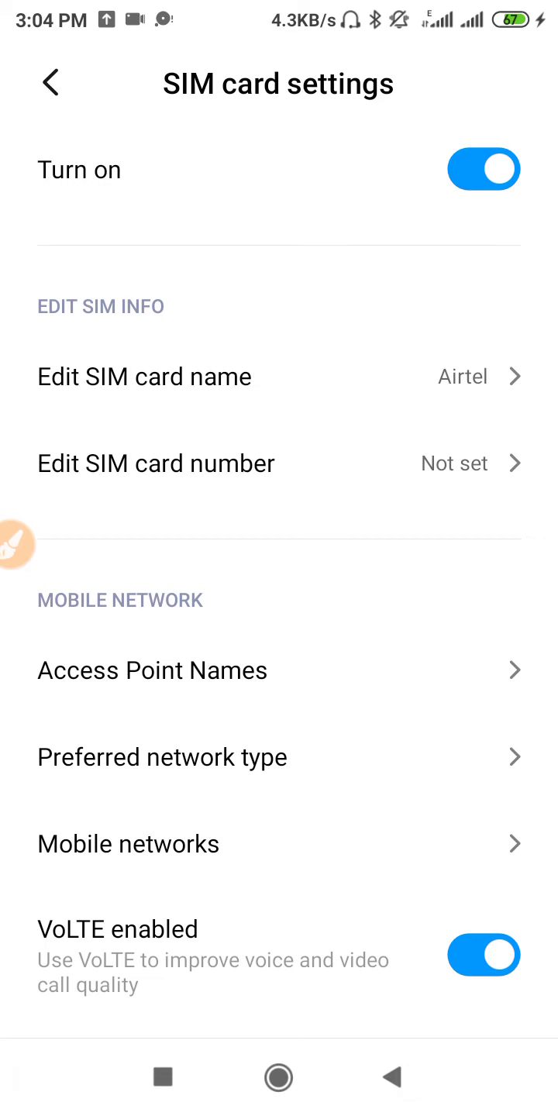
Reset Wi-Fi, mobile networks and Bluetooth under Connection & sharing, confirming with OK.
click(50, 83)
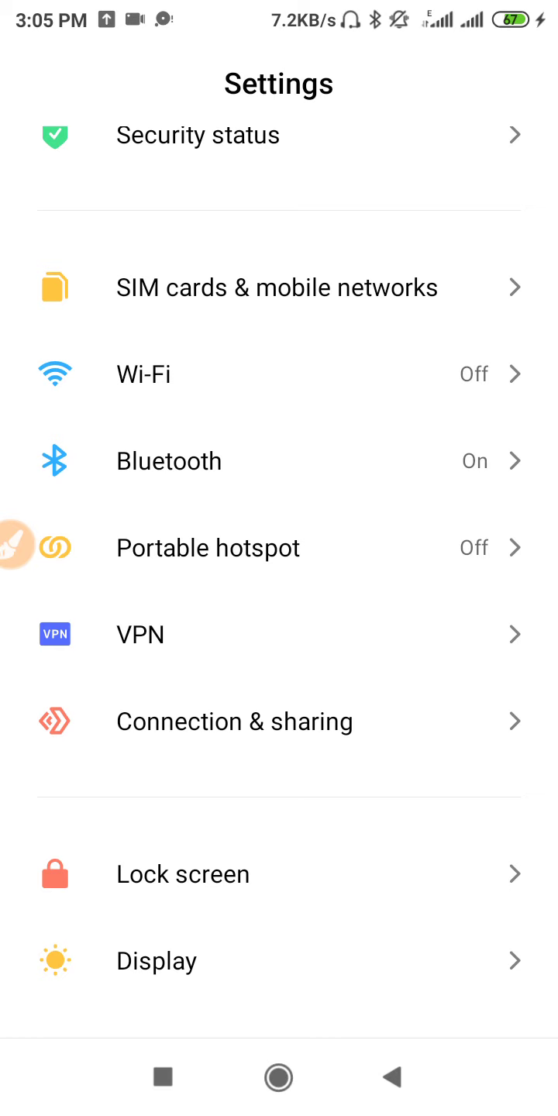
click(234, 722)
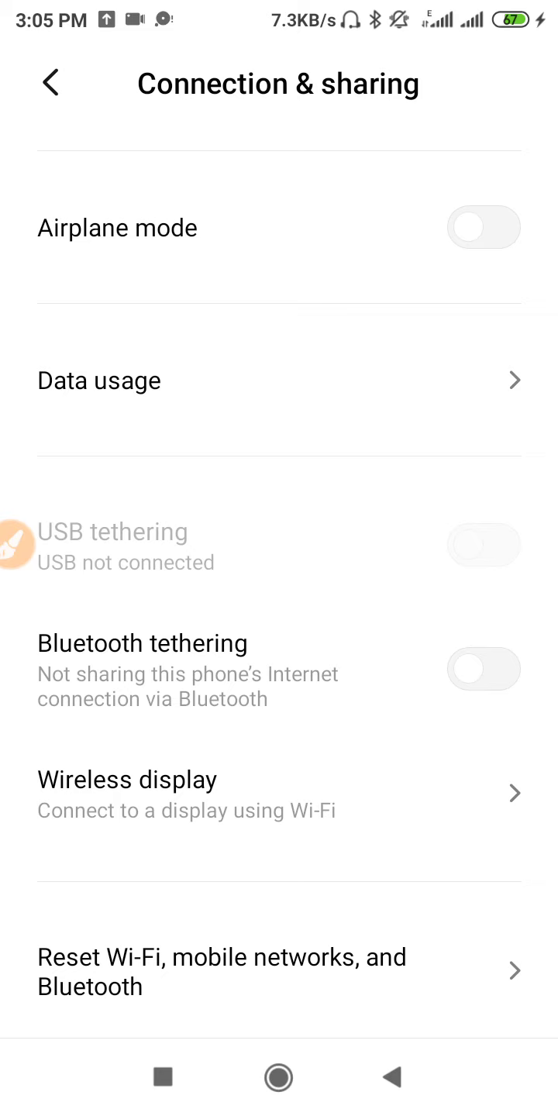
click(222, 971)
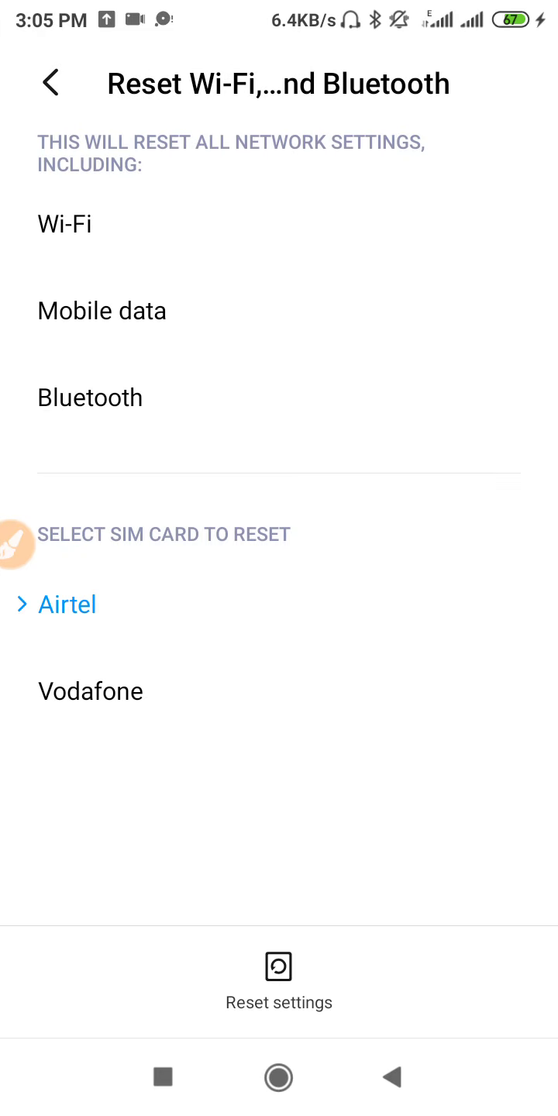
click(278, 983)
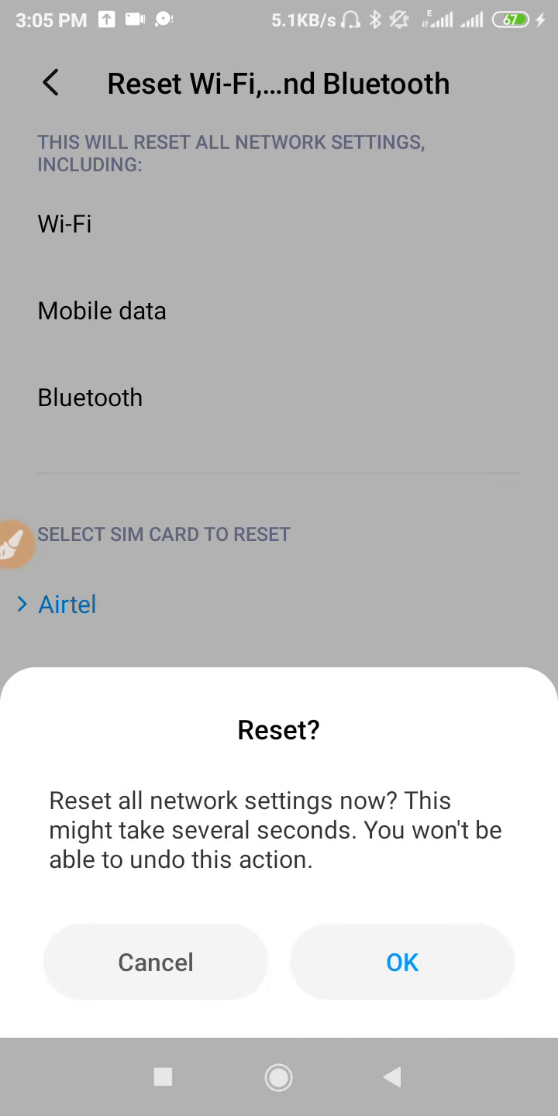
click(154, 961)
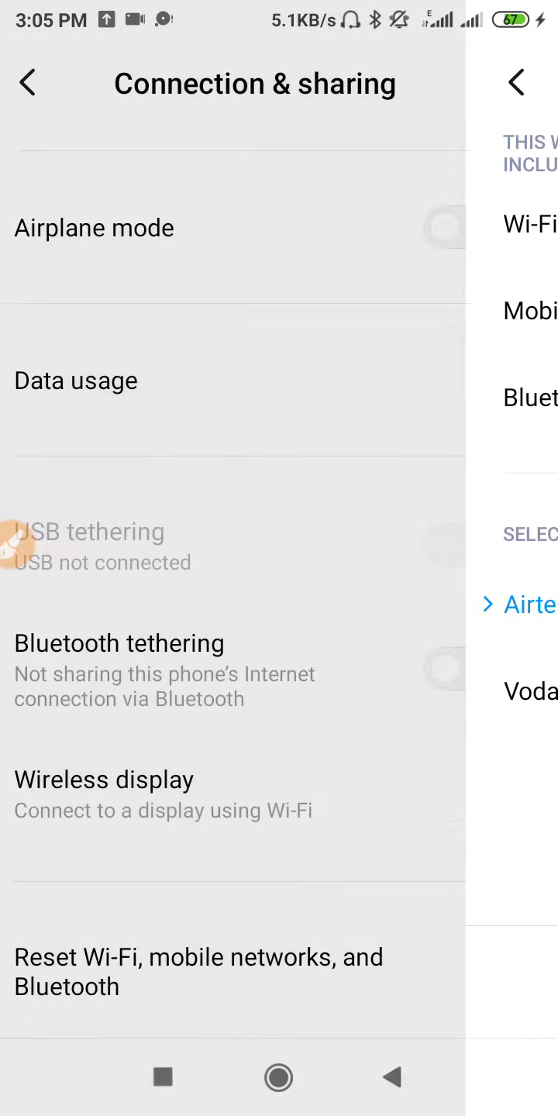
Leave Connection & sharing for Apps > Manage apps and scroll down the app list.
click(28, 83)
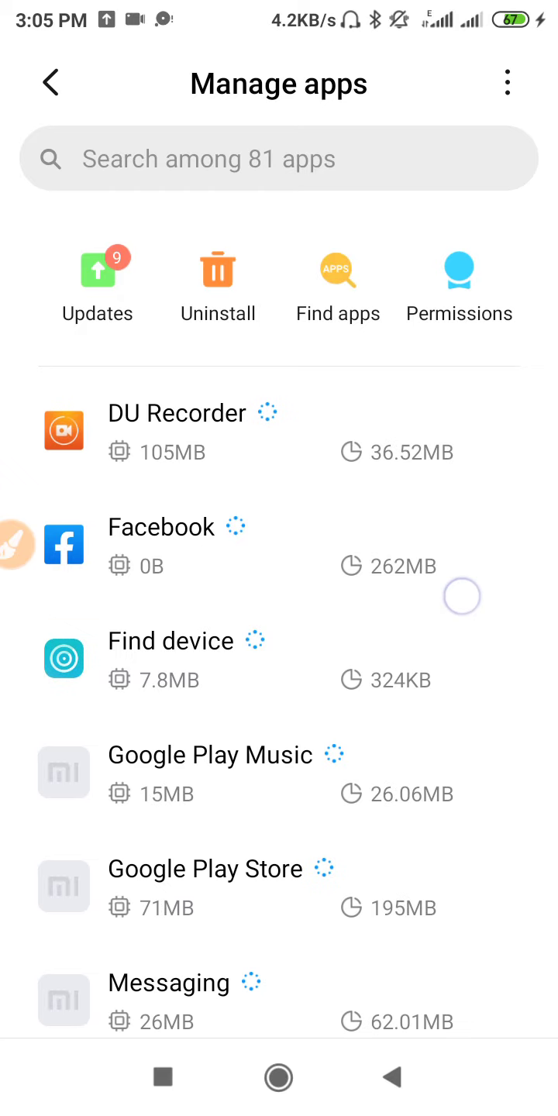
scroll(down, 3)
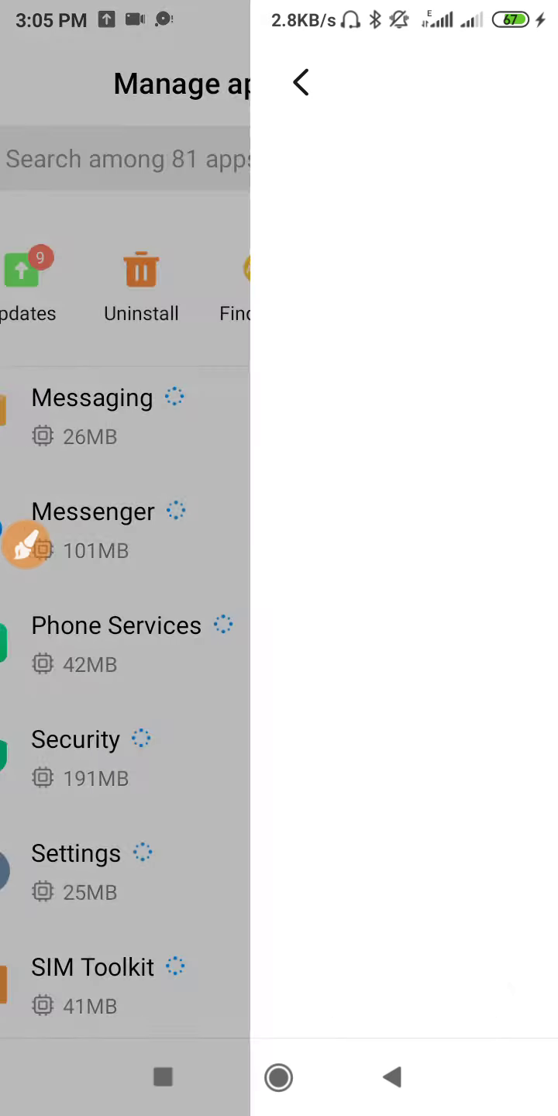
Clear all data of the Phone Services app and confirm with OK.
click(116, 625)
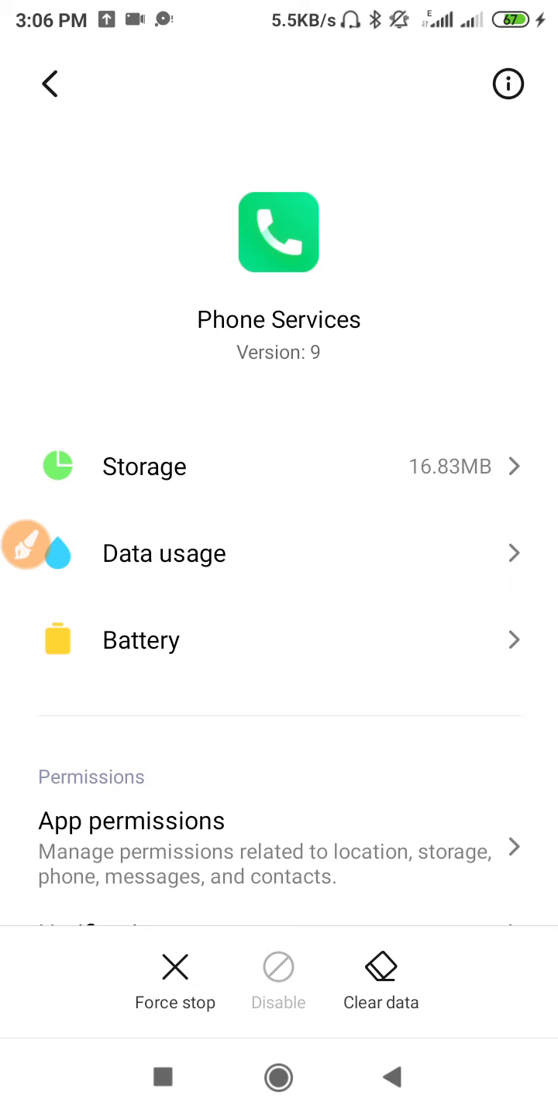
click(381, 978)
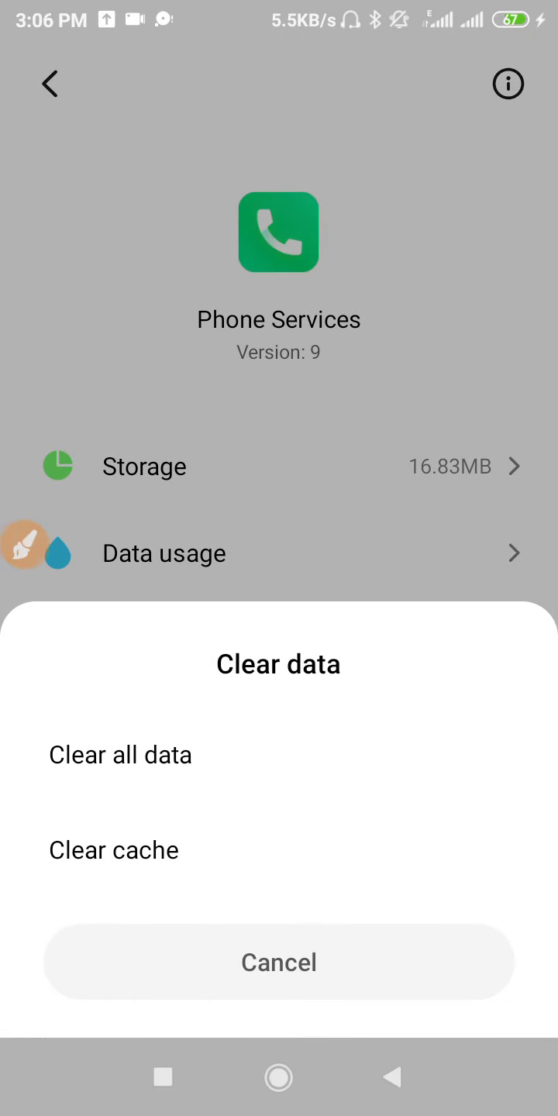
click(120, 754)
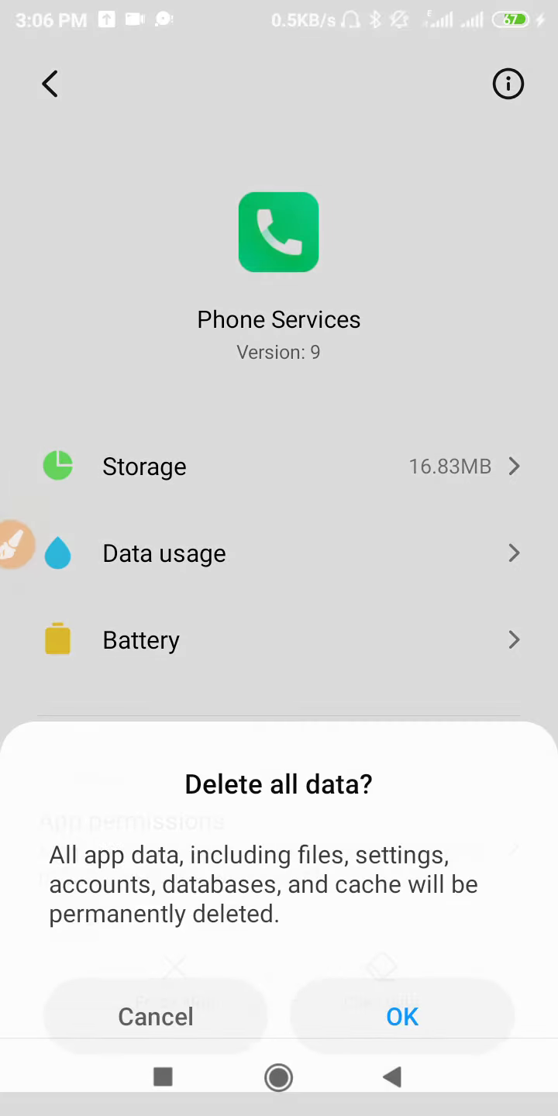
click(155, 1015)
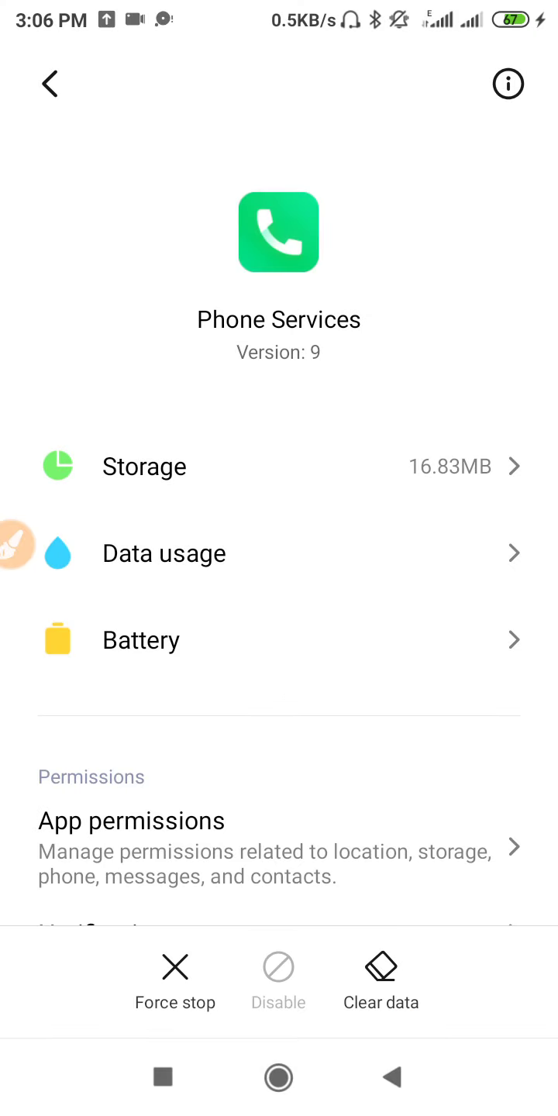
Back out of Phone Services details through the app list and Apps page.
click(48, 83)
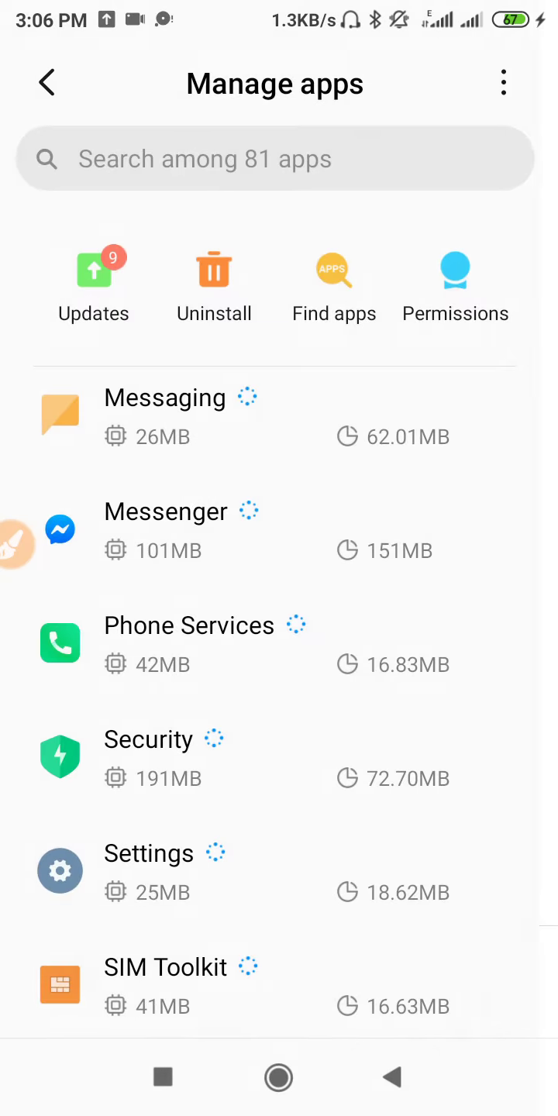
click(50, 83)
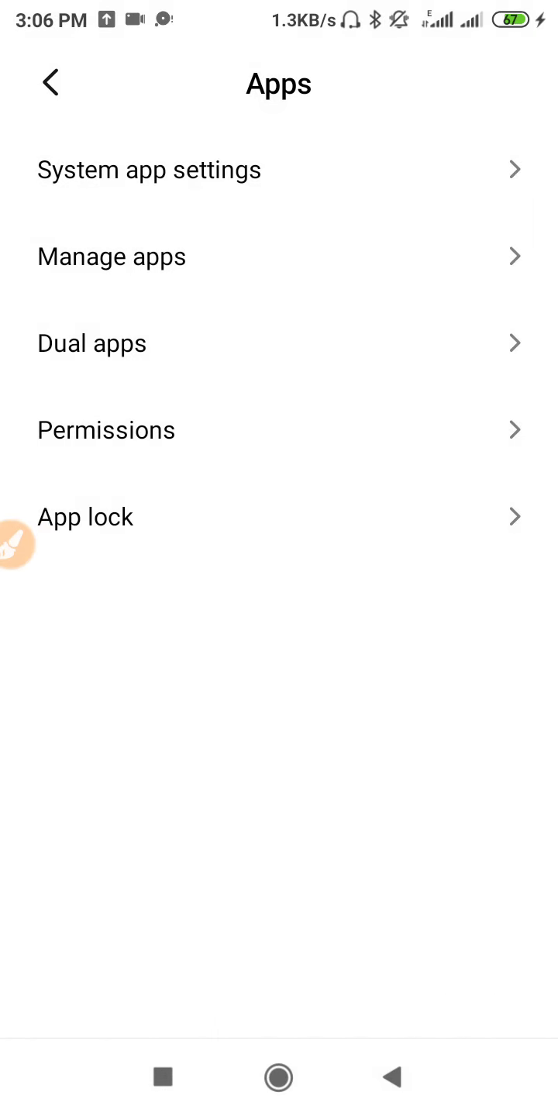
click(51, 83)
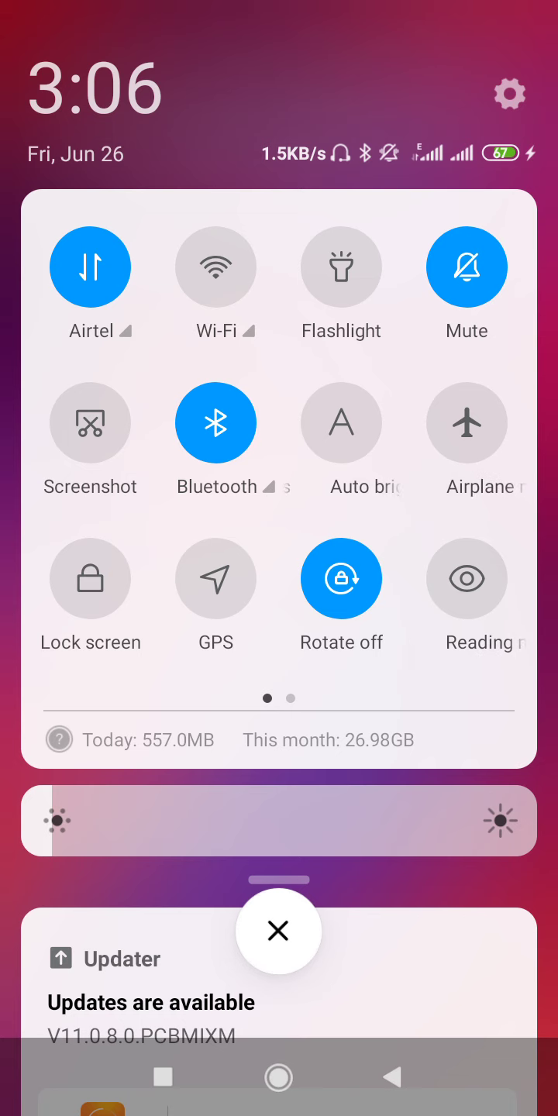
Switch Bluetooth off in the quick settings panel, then dismiss the panel.
click(216, 422)
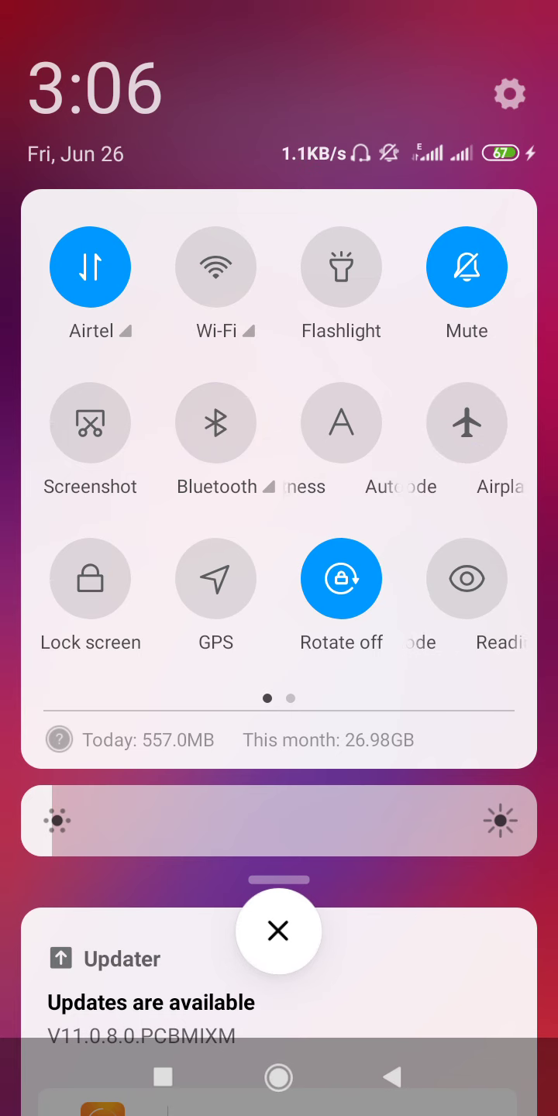
click(278, 930)
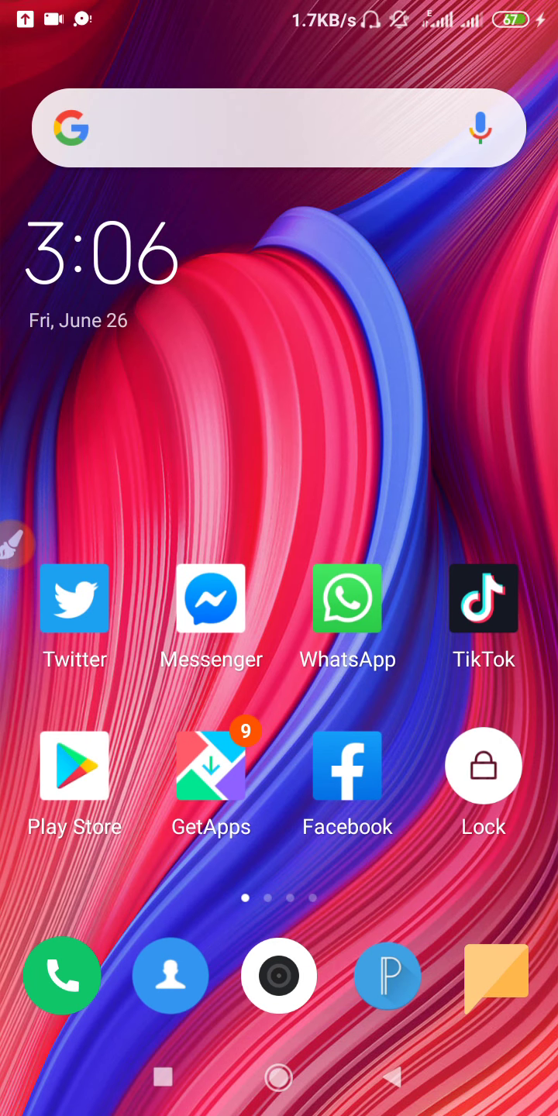